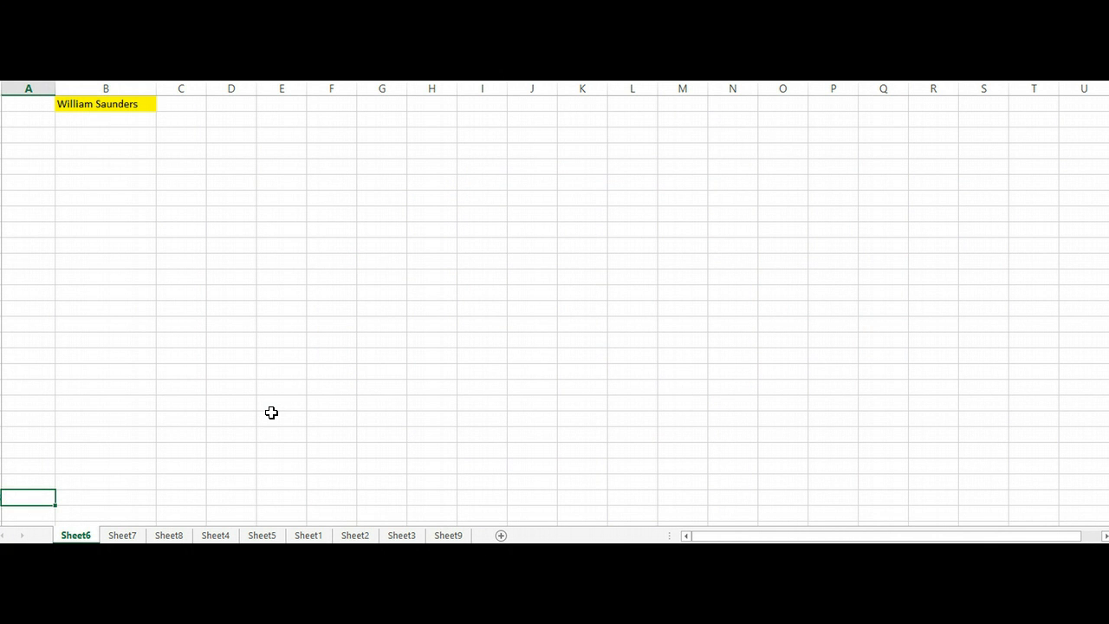
{"action": "mouse_move", "coordinate": [253, 412]}
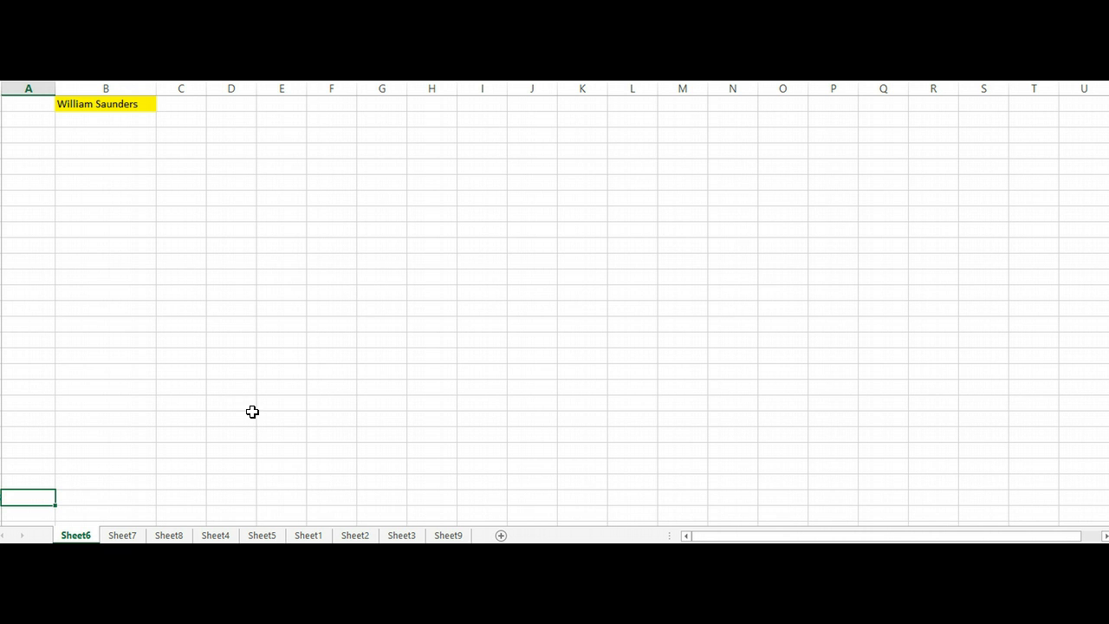
{"action": "mouse_move", "coordinate": [242, 411]}
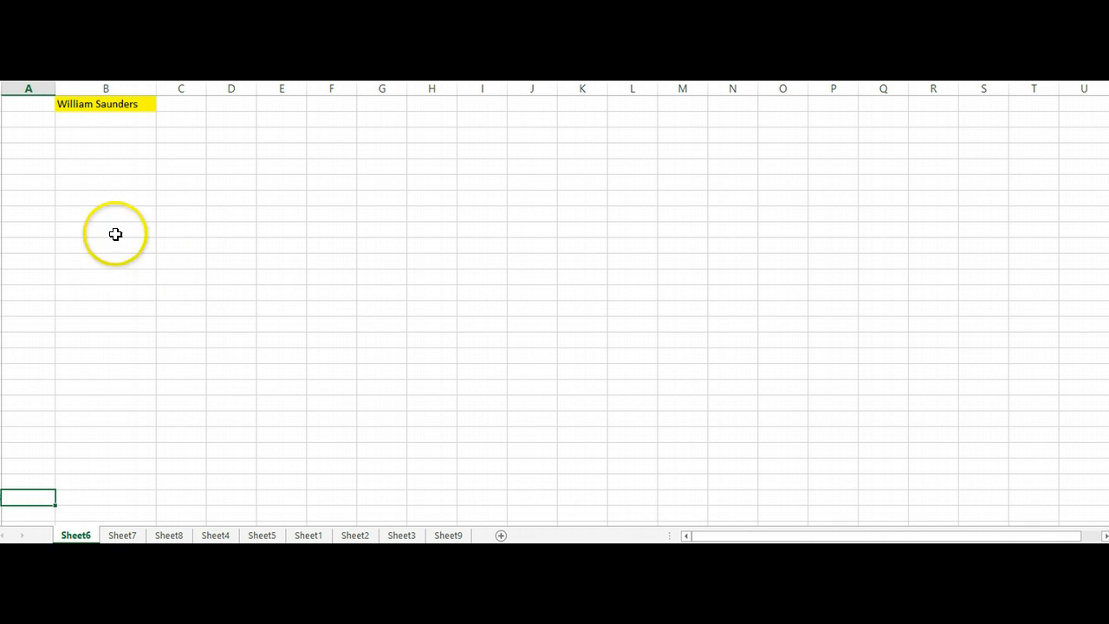
{"action": "mouse_move", "coordinate": [138, 378]}
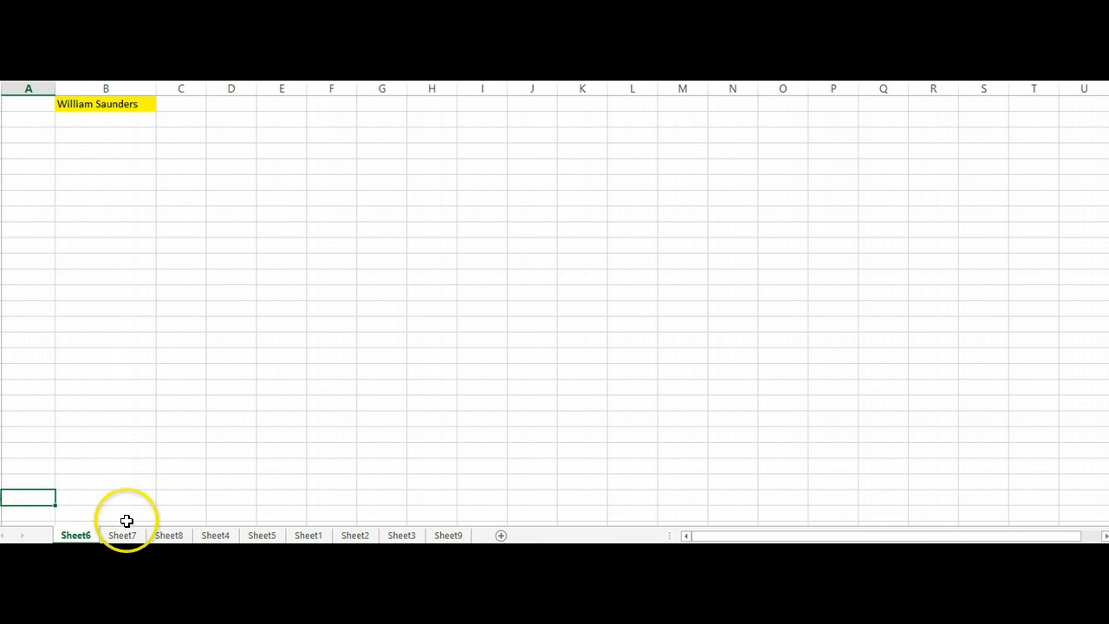
Show Sheet8's Advance Students results down to Portfolio 15 and the August total of 624W/66L, $958,250.
{"action": "left_click", "coordinate": [121, 533]}
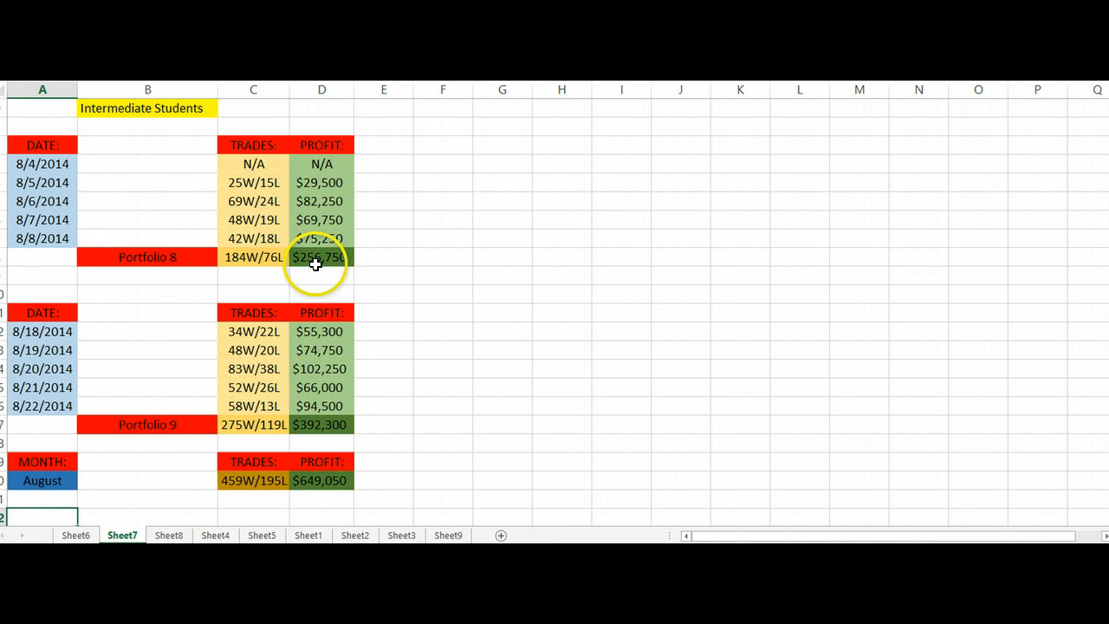
{"action": "mouse_move", "coordinate": [379, 257]}
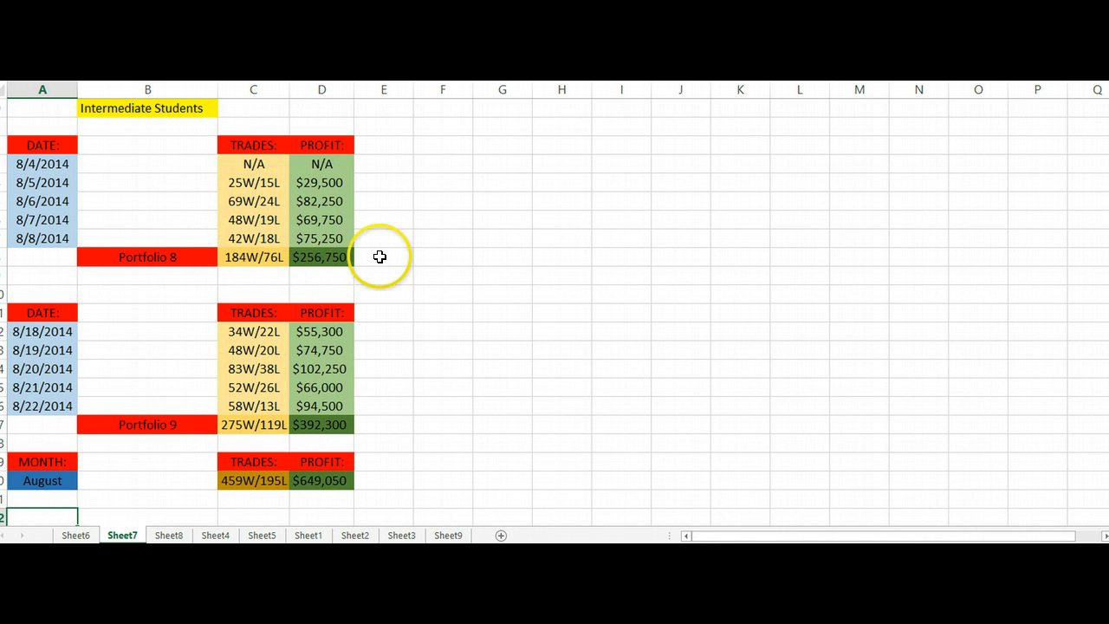
{"action": "mouse_move", "coordinate": [168, 355]}
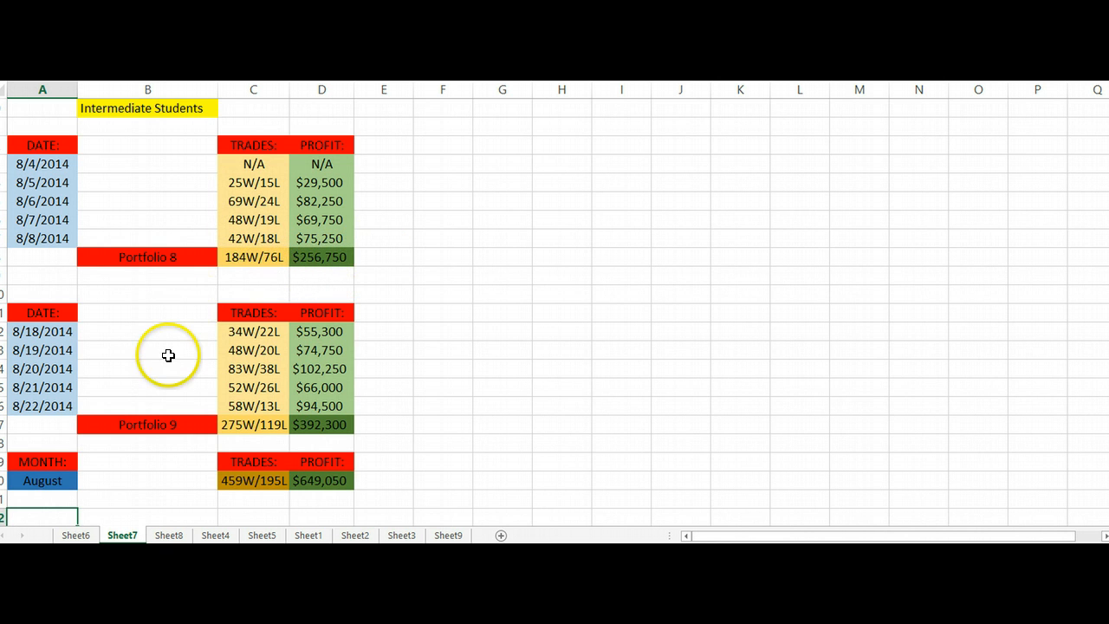
{"action": "mouse_move", "coordinate": [218, 430]}
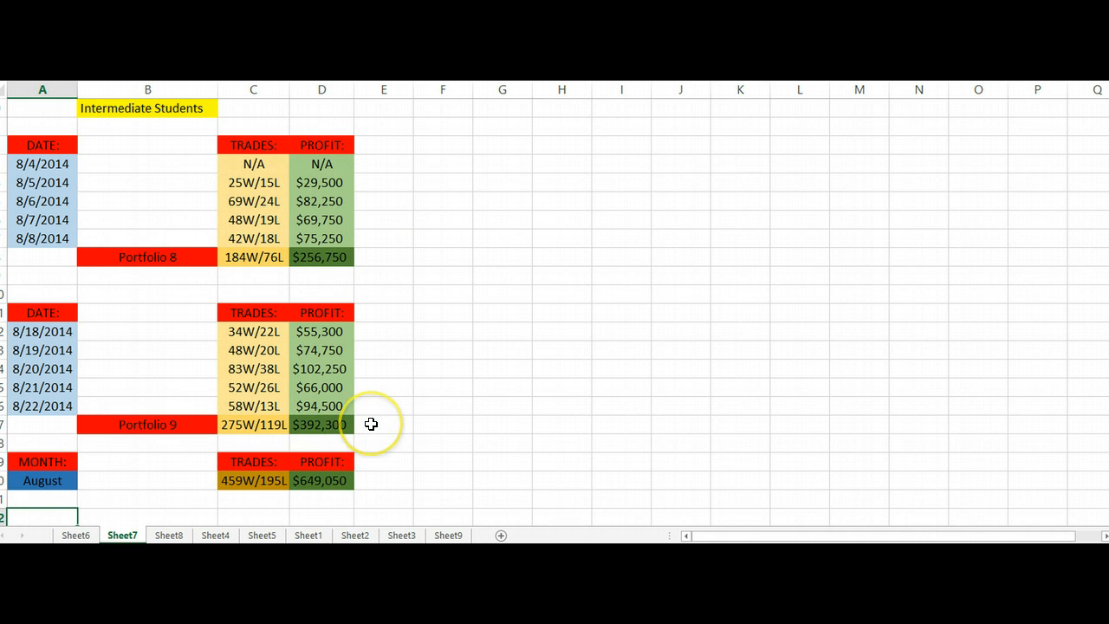
{"action": "mouse_move", "coordinate": [212, 451]}
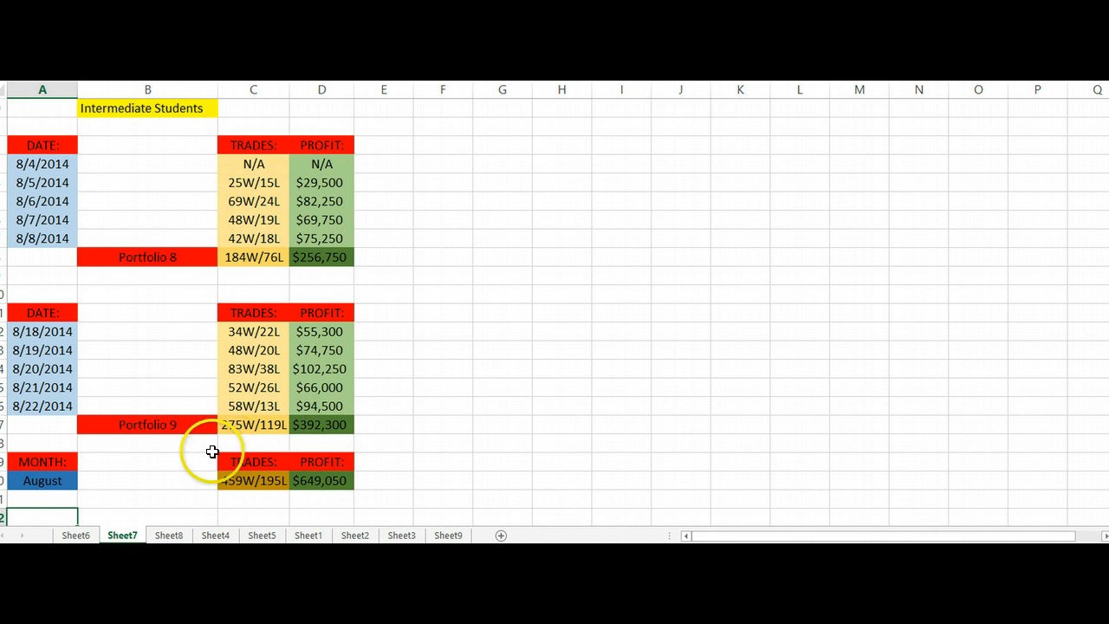
{"action": "mouse_move", "coordinate": [169, 478]}
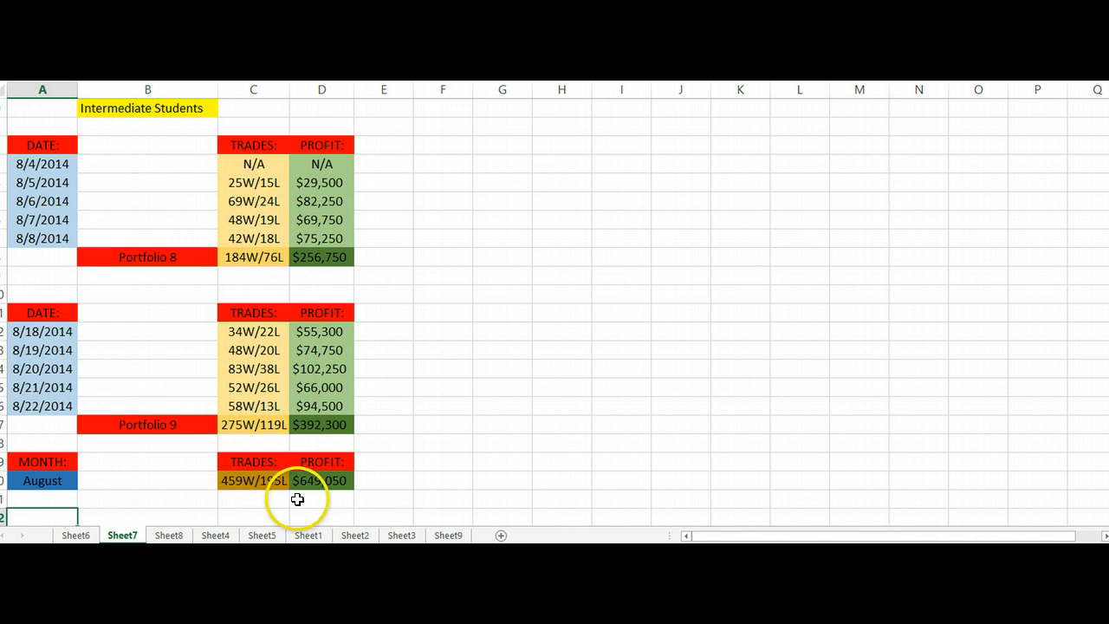
{"action": "mouse_move", "coordinate": [310, 499]}
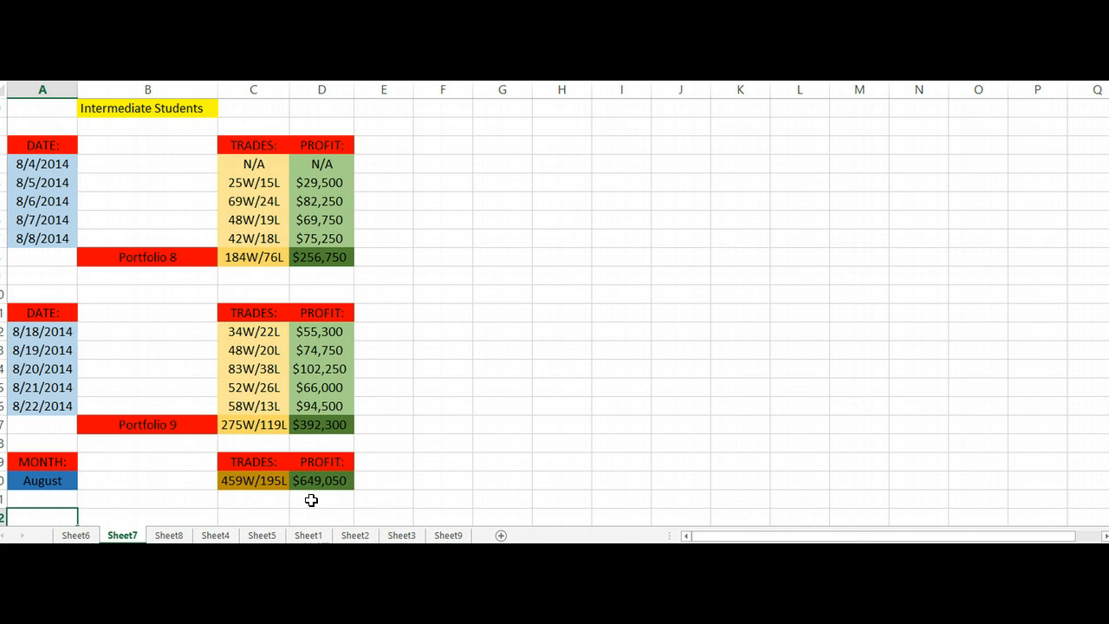
{"action": "mouse_move", "coordinate": [402, 513]}
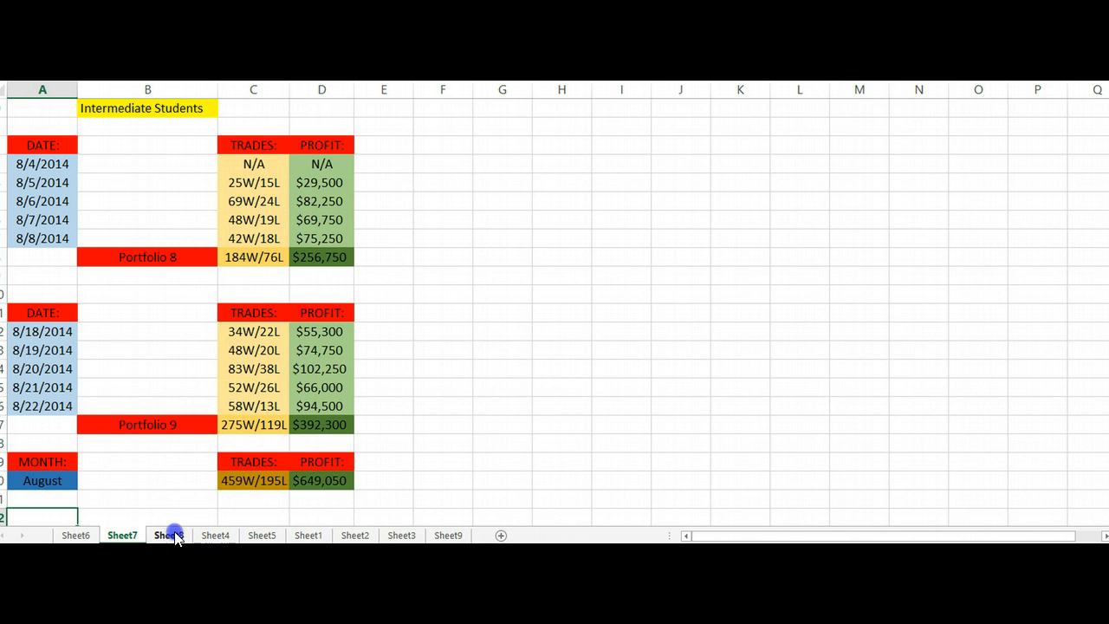
{"action": "left_click", "coordinate": [170, 534]}
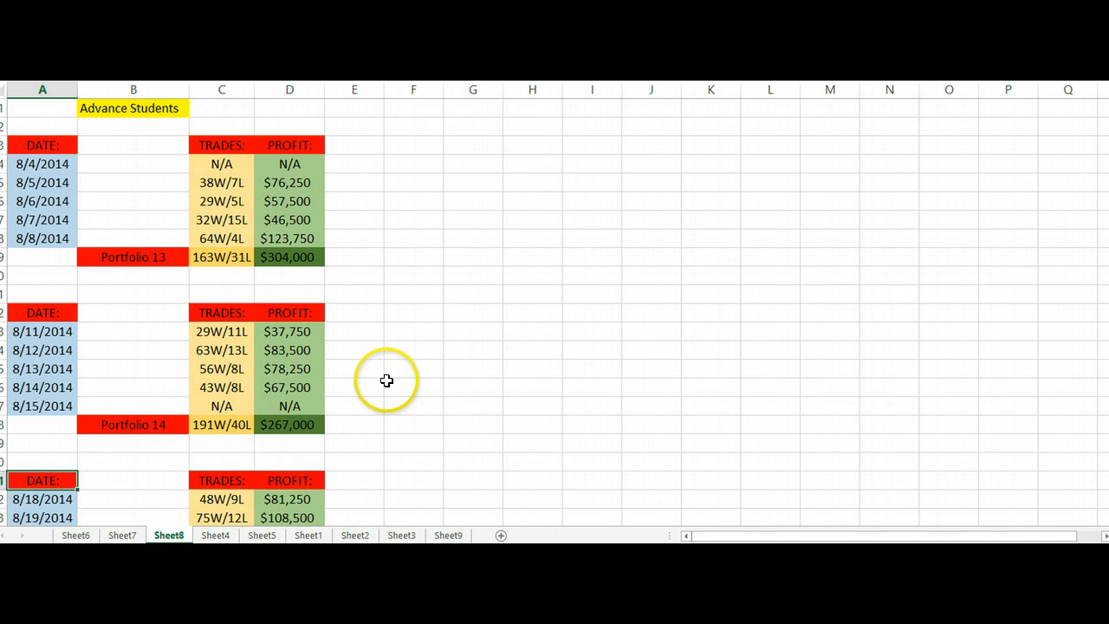
{"action": "mouse_move", "coordinate": [373, 302]}
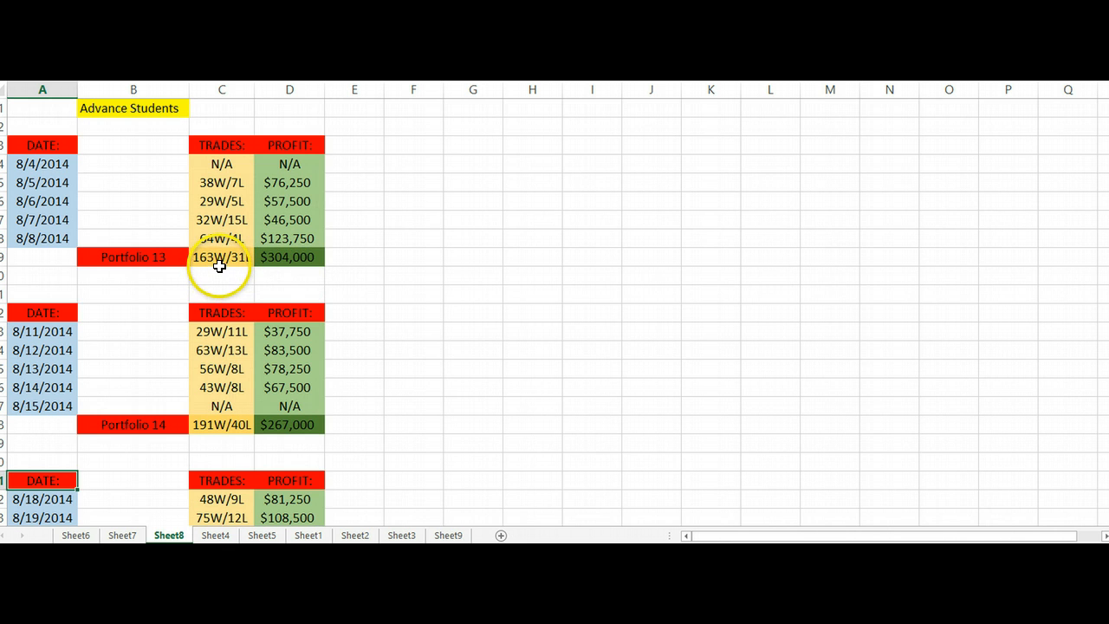
{"action": "mouse_move", "coordinate": [243, 265]}
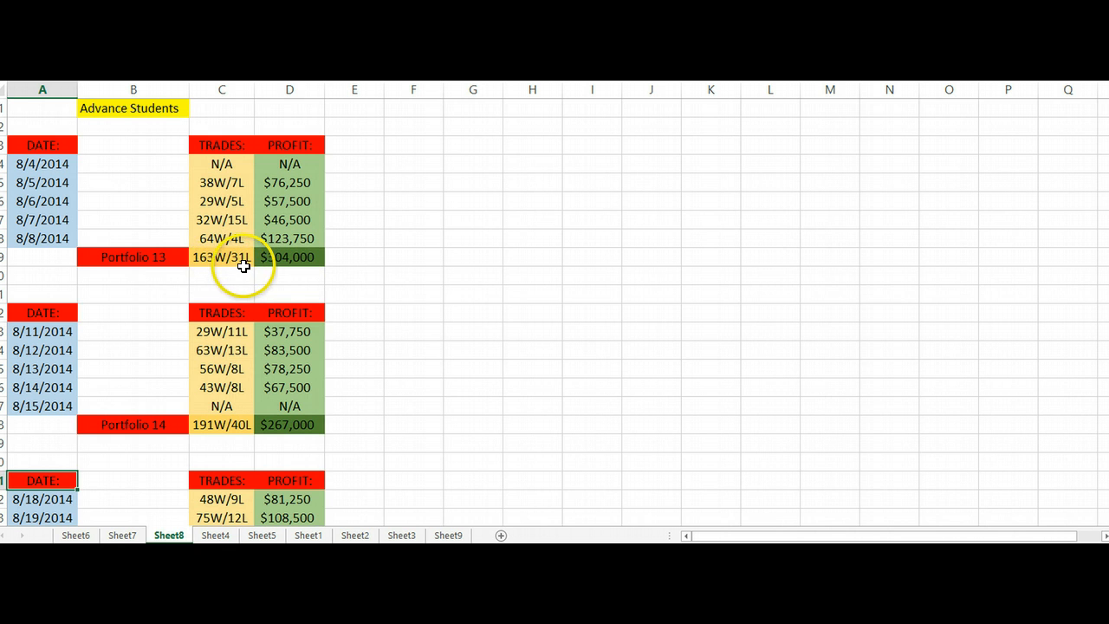
{"action": "mouse_move", "coordinate": [286, 271]}
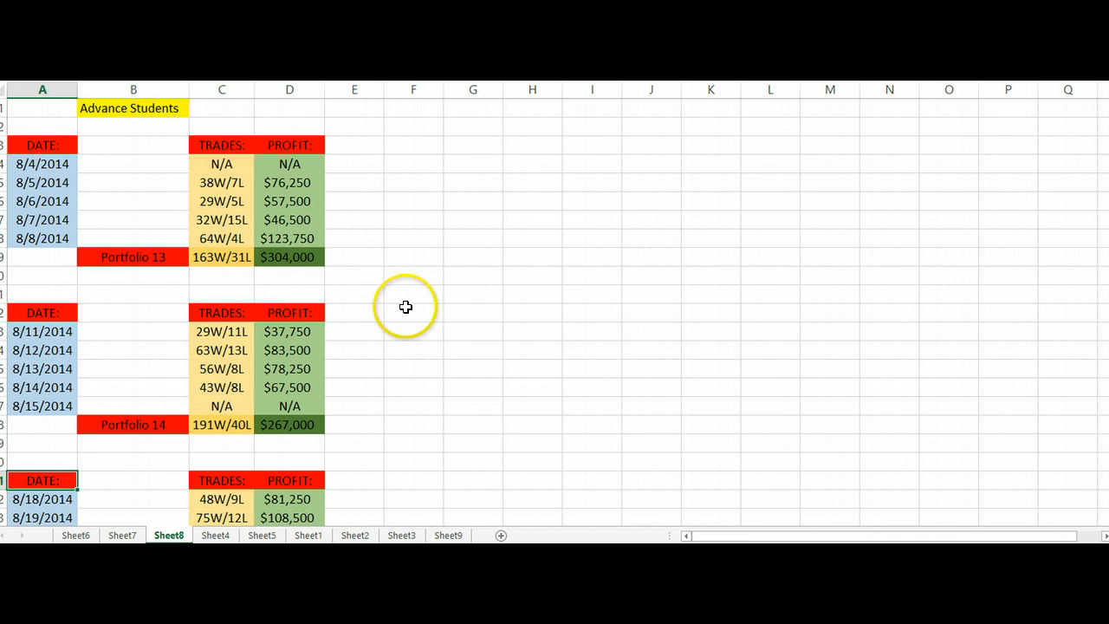
{"action": "mouse_move", "coordinate": [336, 179]}
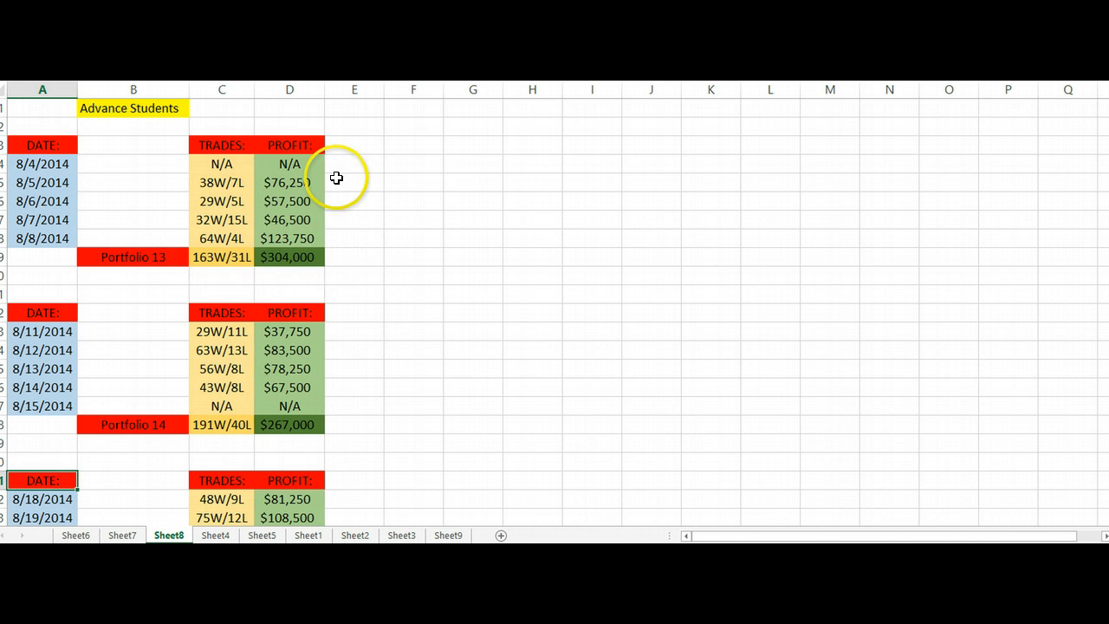
{"action": "mouse_move", "coordinate": [376, 269]}
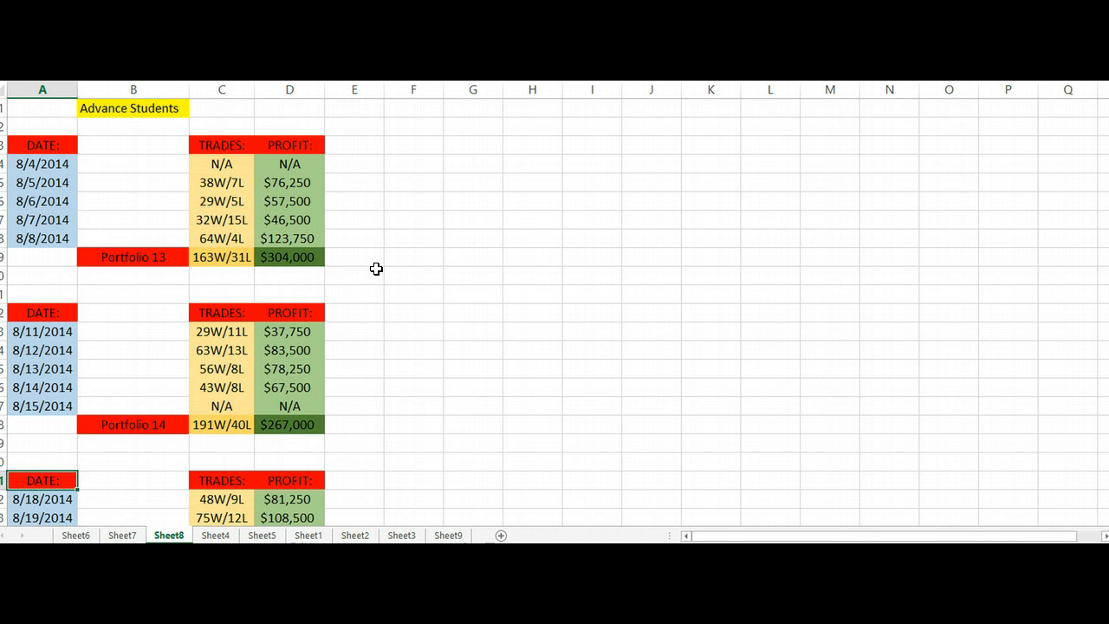
{"action": "mouse_move", "coordinate": [388, 291]}
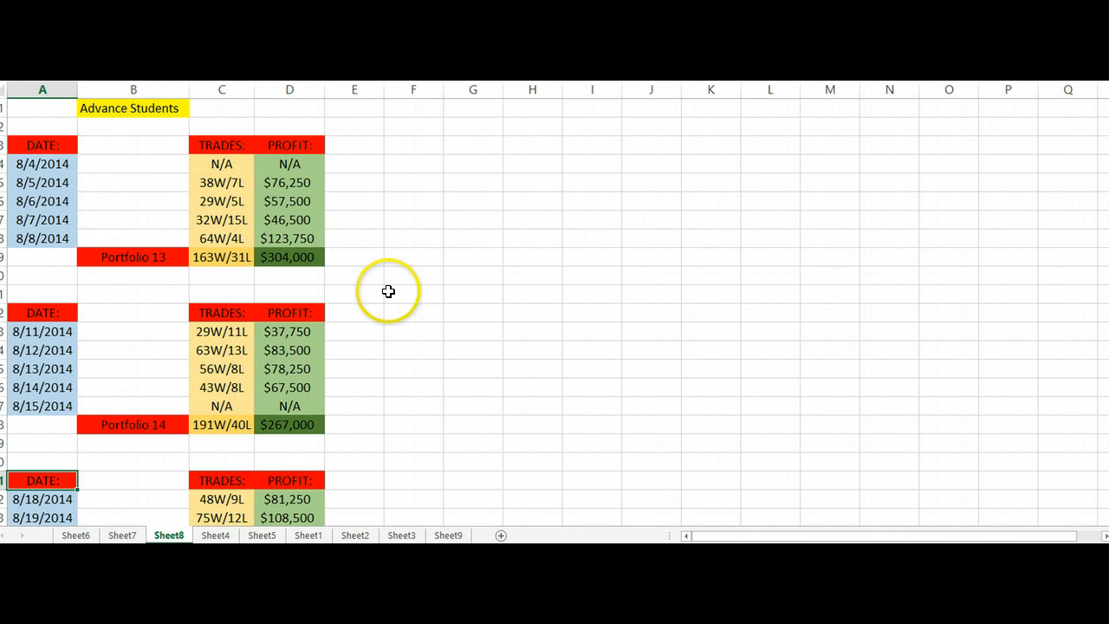
{"action": "mouse_move", "coordinate": [357, 333]}
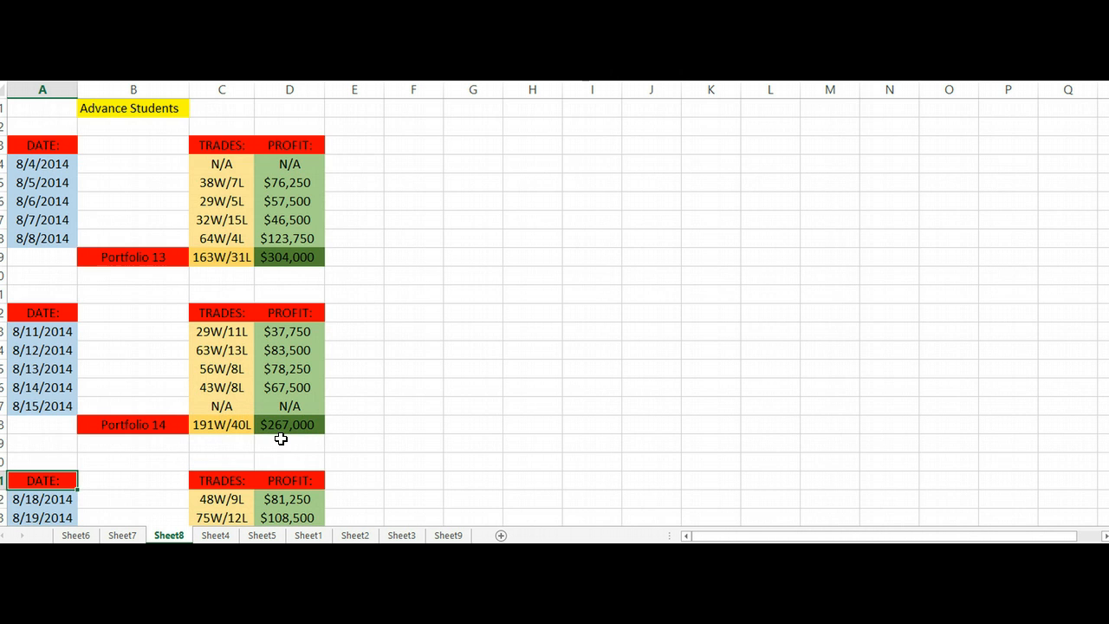
{"action": "scroll", "scroll_direction": "down", "scroll_amount": 3}
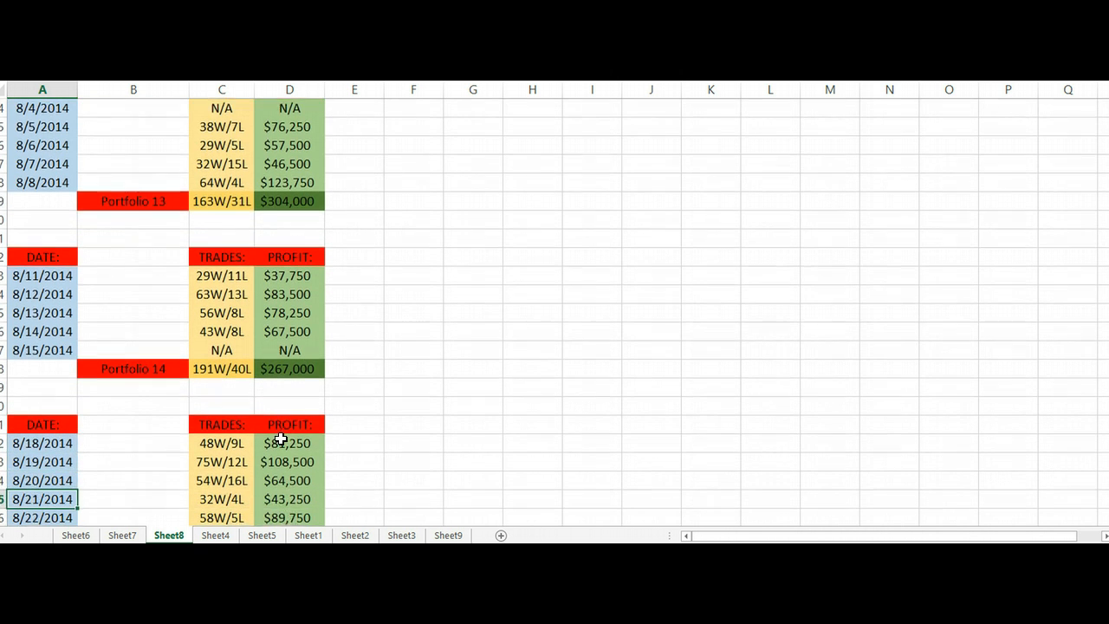
{"action": "scroll", "scroll_direction": "down", "scroll_amount": 3}
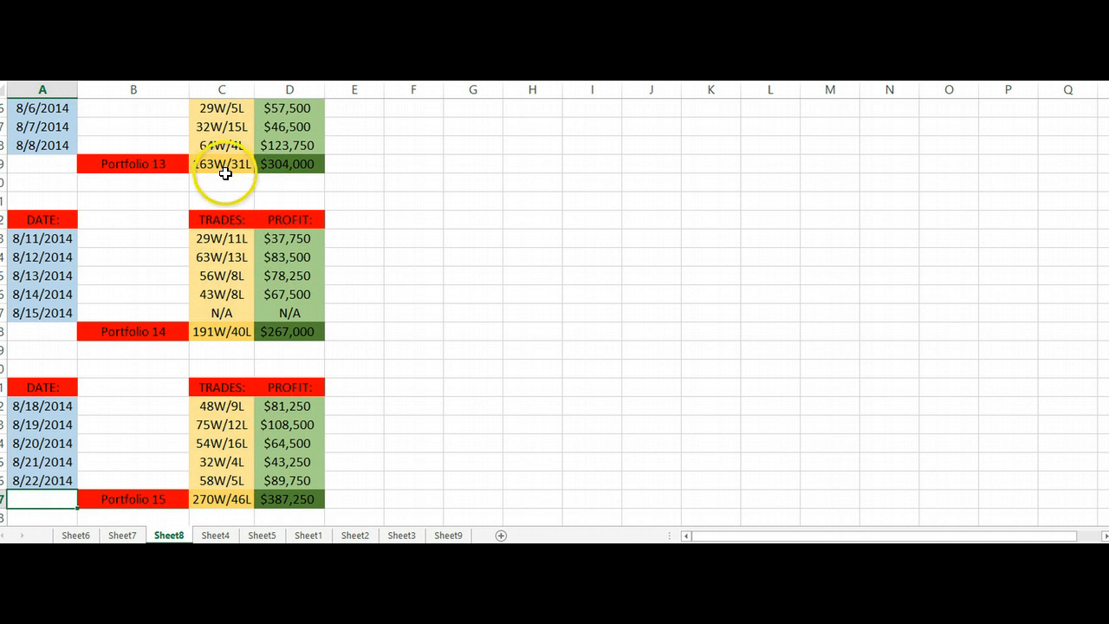
{"action": "mouse_move", "coordinate": [215, 336]}
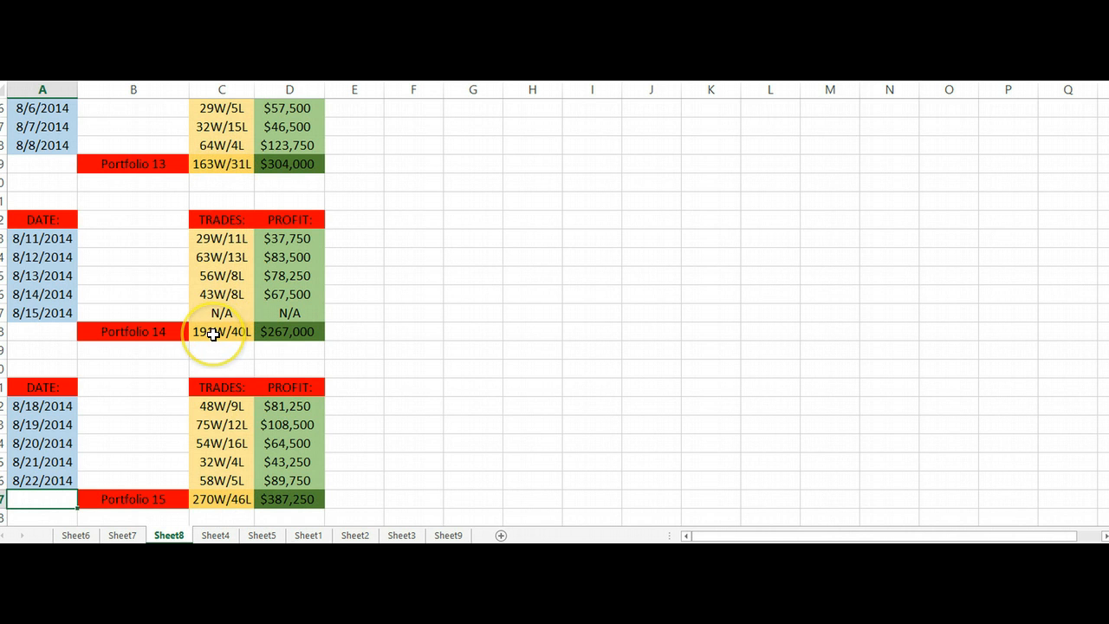
{"action": "mouse_move", "coordinate": [215, 496]}
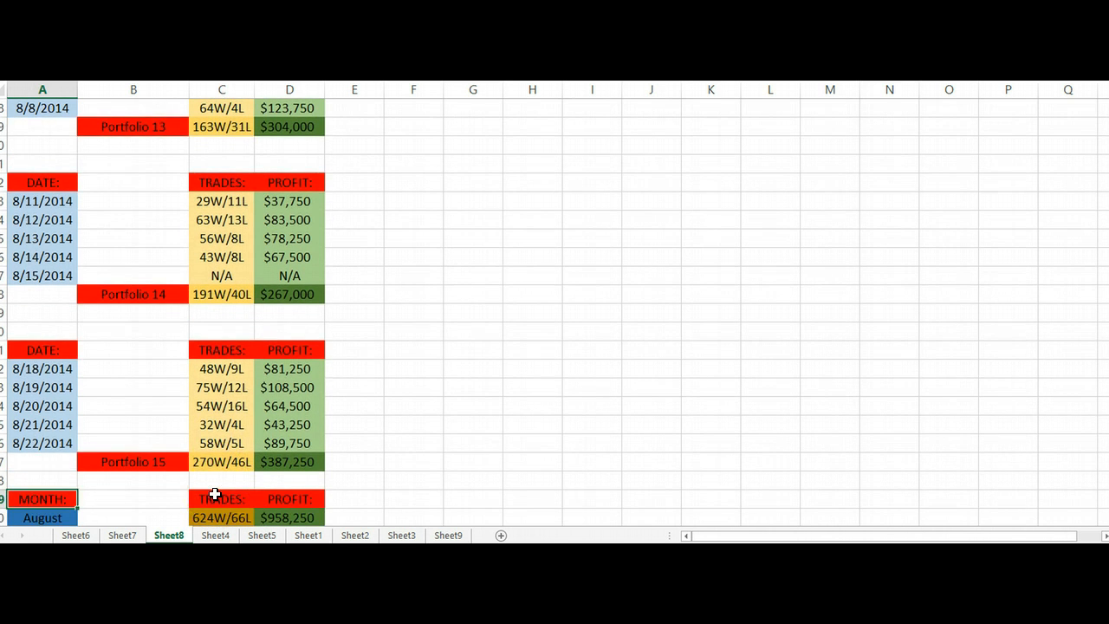
{"action": "mouse_move", "coordinate": [182, 520]}
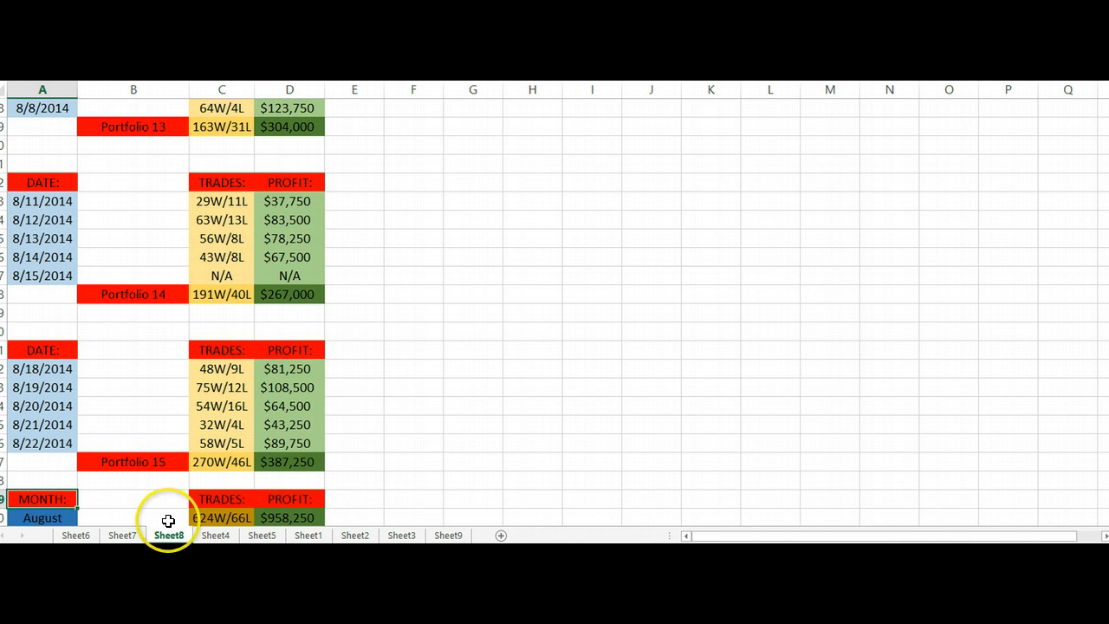
{"action": "left_click", "coordinate": [121, 533]}
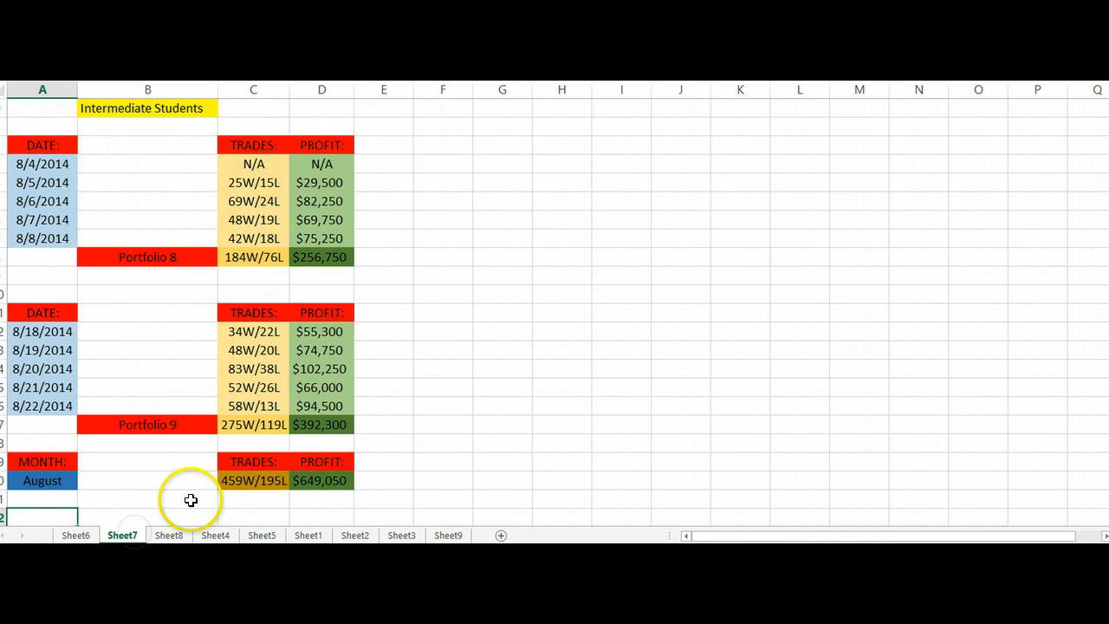
{"action": "mouse_move", "coordinate": [194, 488]}
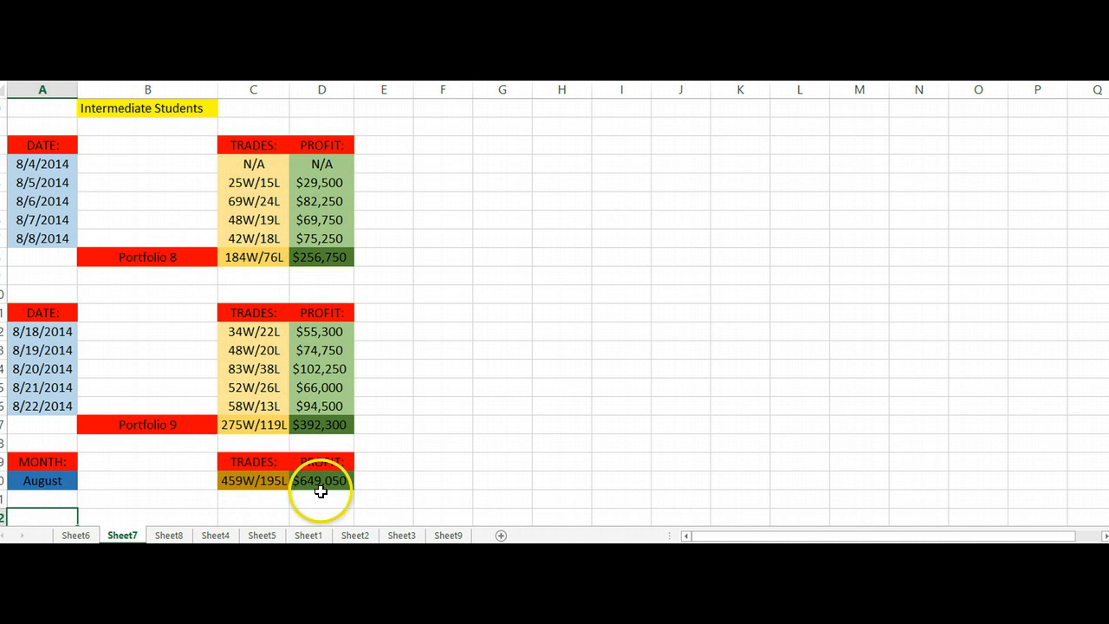
{"action": "left_click", "coordinate": [168, 534]}
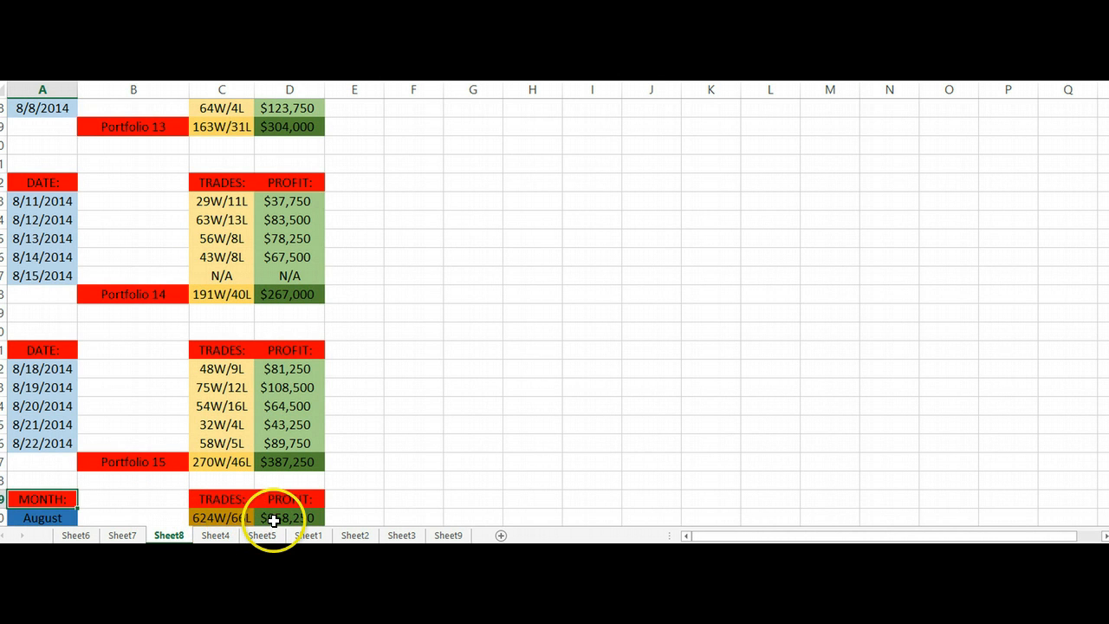
Switch to Sheet4 with the January–August grand totals, August at 1,083W/261L and $1,607,300.
{"action": "left_click", "coordinate": [215, 533]}
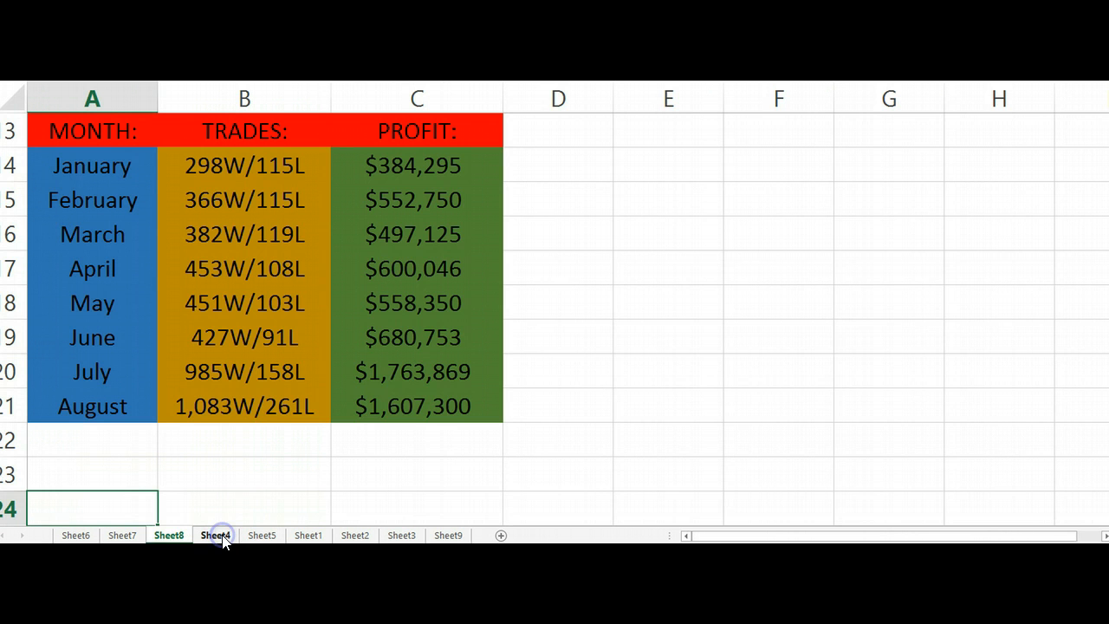
{"action": "left_click", "coordinate": [214, 534]}
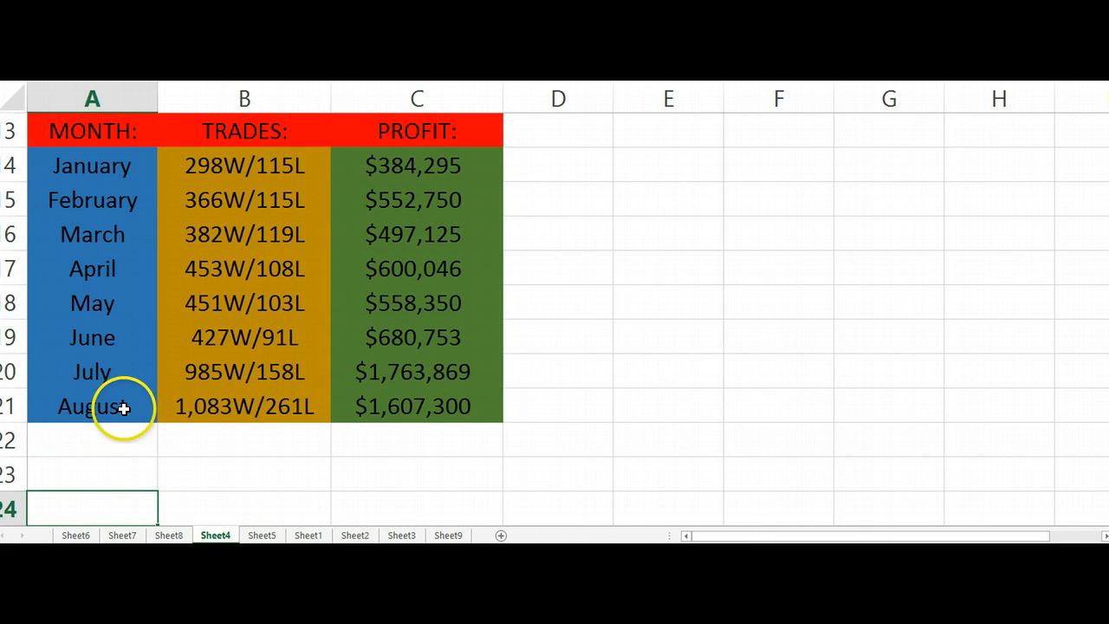
{"action": "mouse_move", "coordinate": [206, 447]}
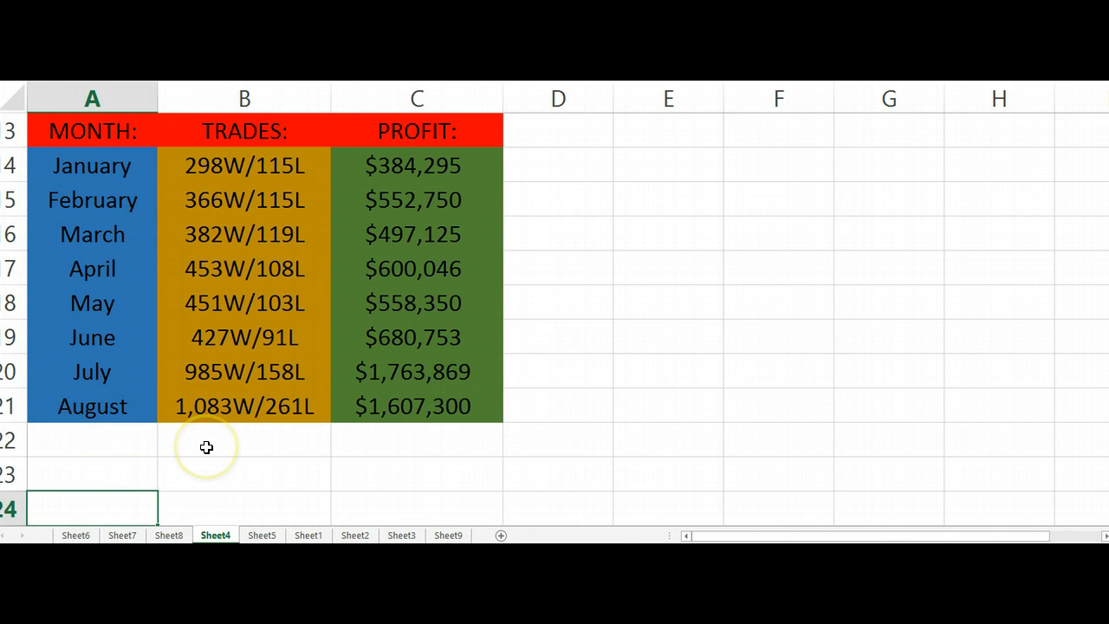
{"action": "mouse_move", "coordinate": [208, 426]}
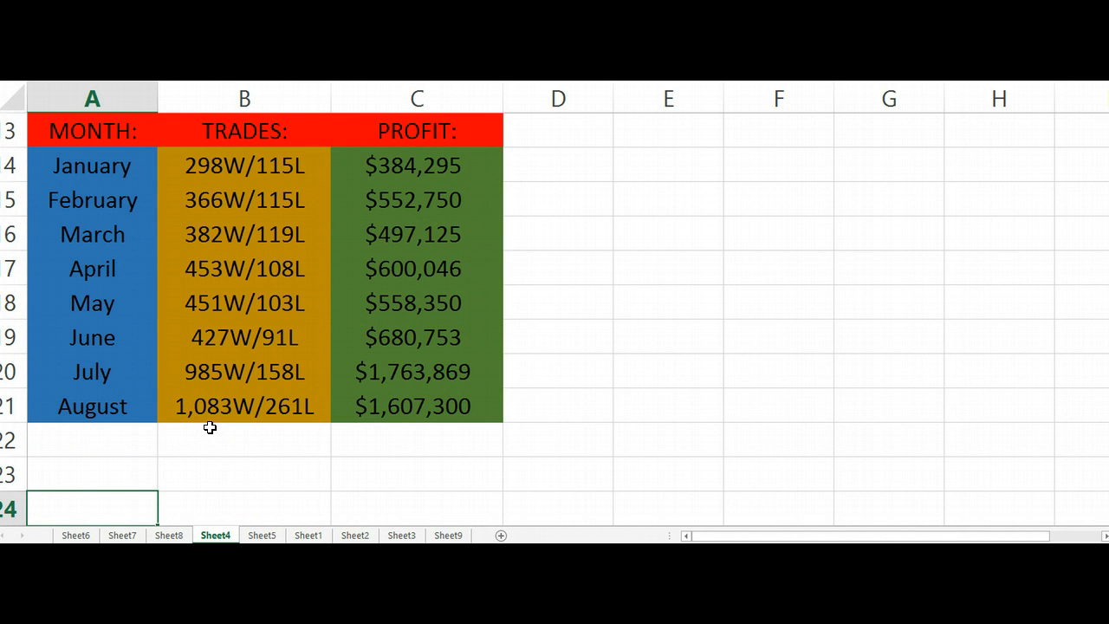